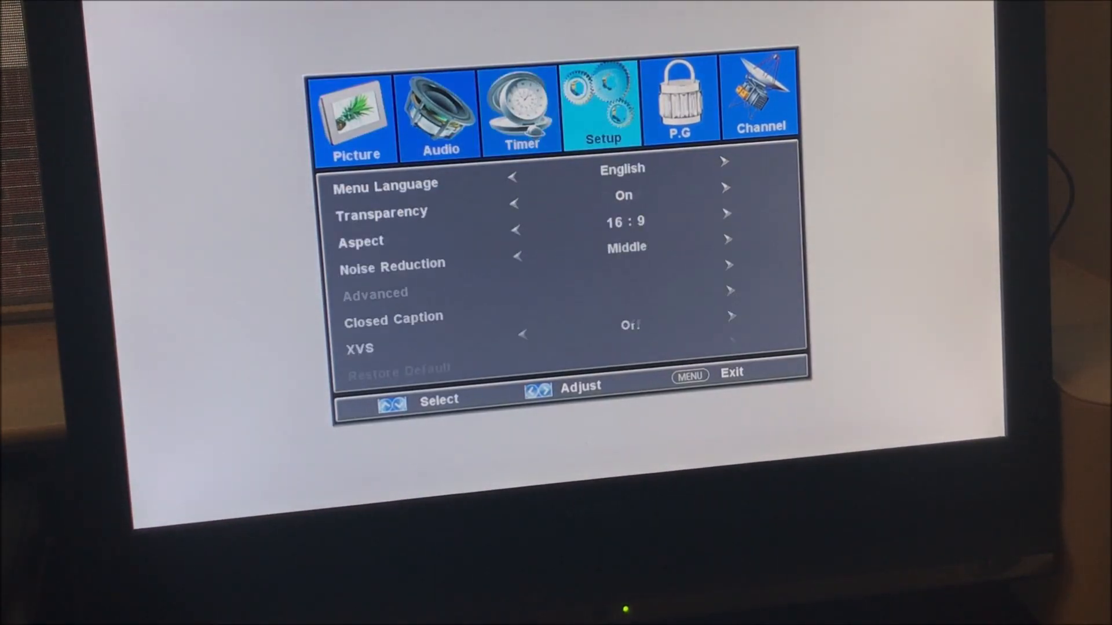
- Go to Channel settings and set reception type to Air for antenna use
left_click(760, 97)
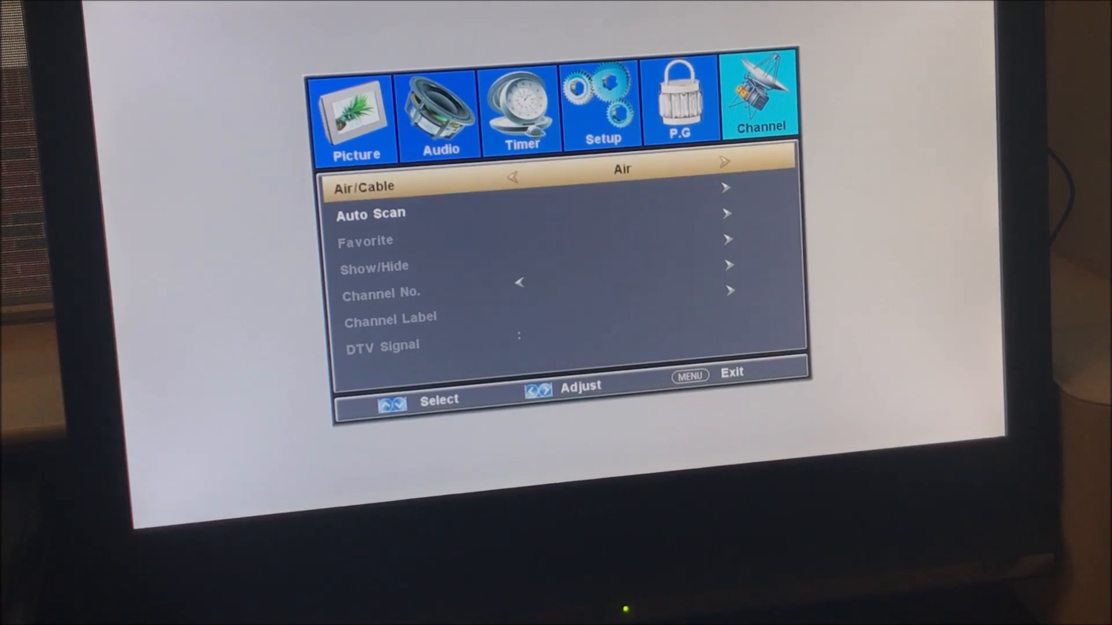
left_click(725, 162)
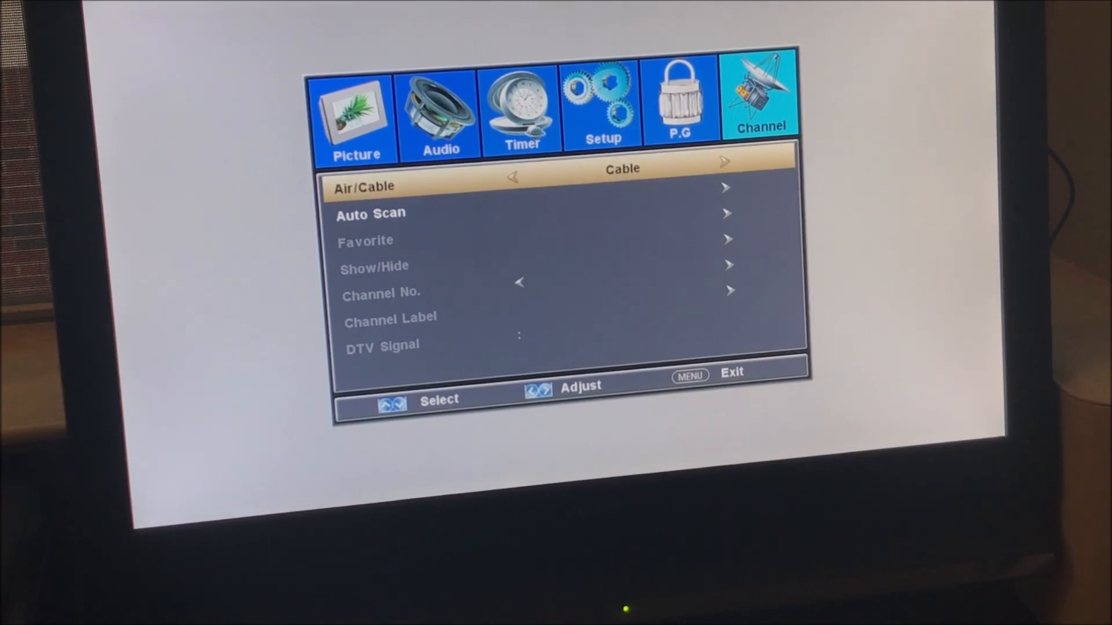
left_click(513, 176)
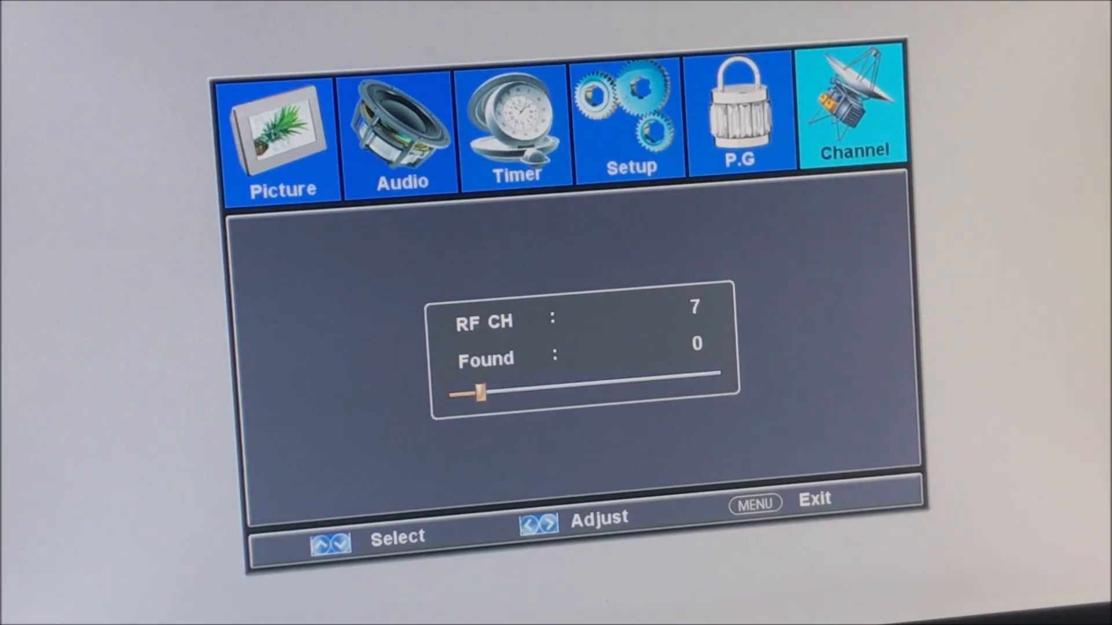
- Start Auto Scan and let it run through RF channel 69, finding 43 channels
left_click(549, 523)
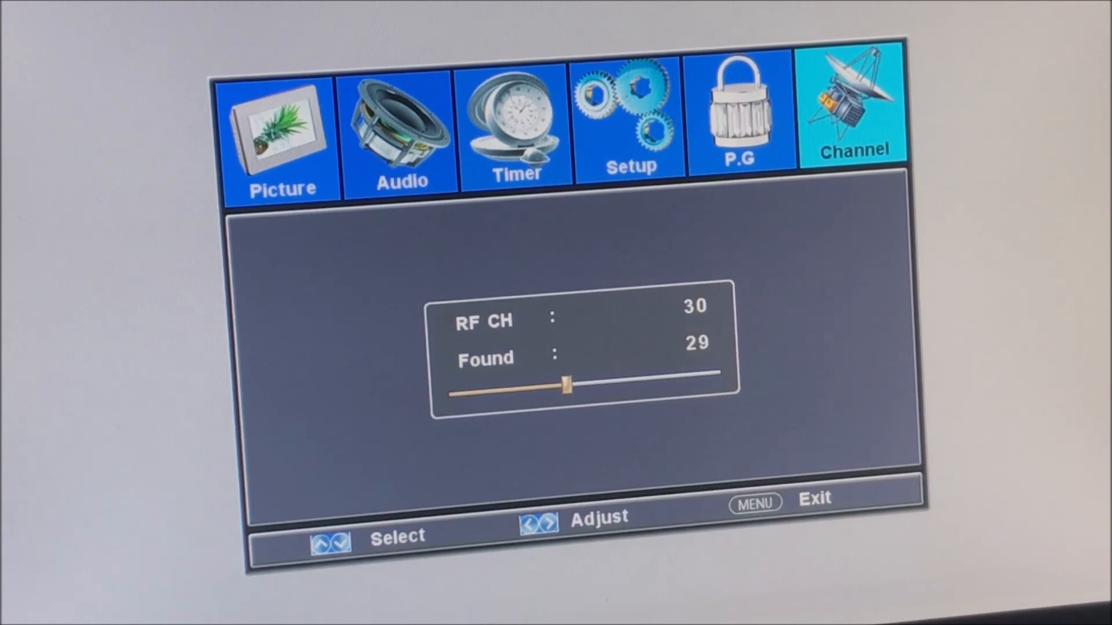
key("right")
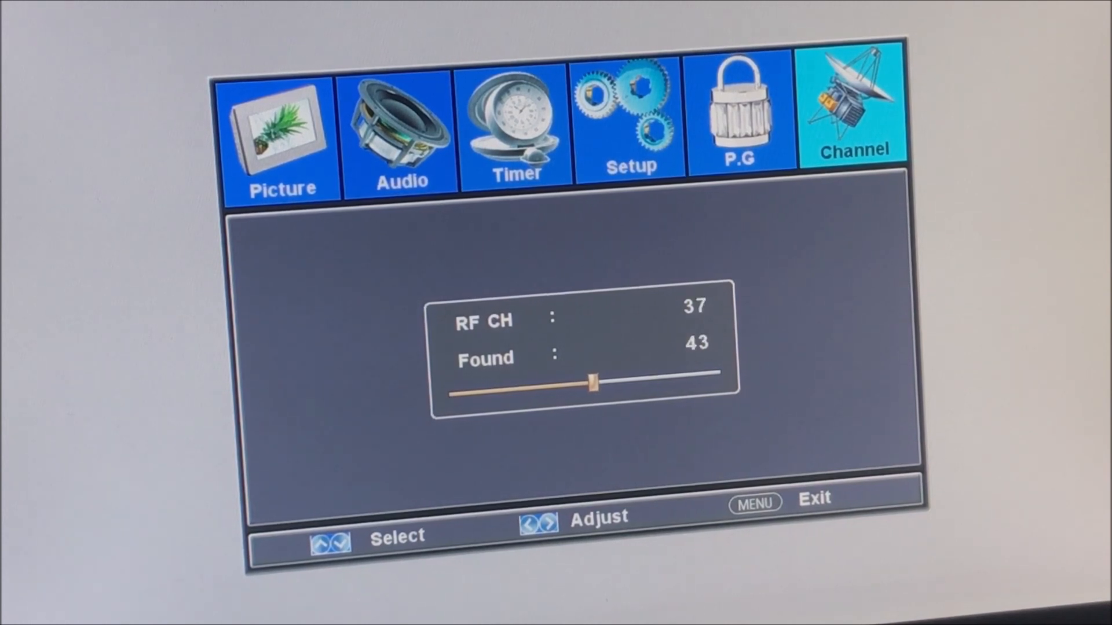
key("Right")
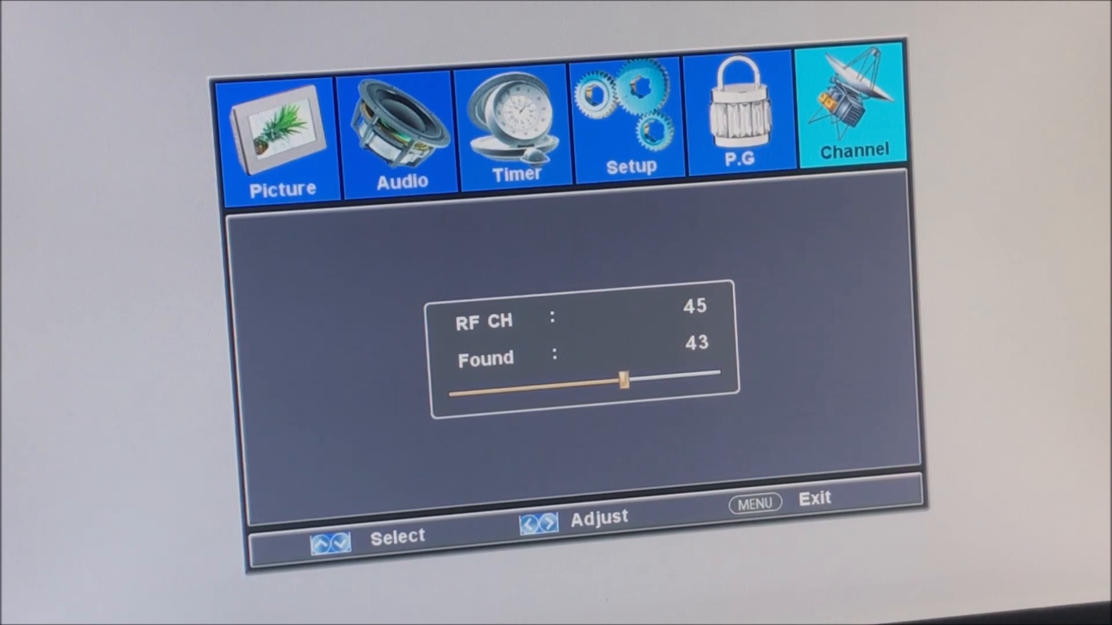
key("Right")
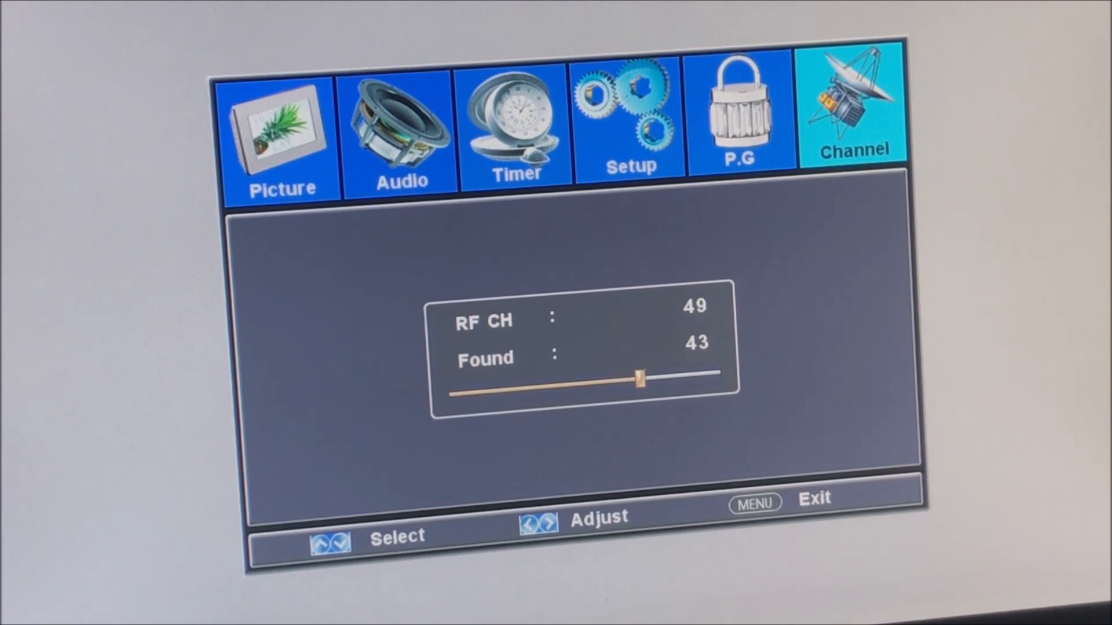
key("Right")
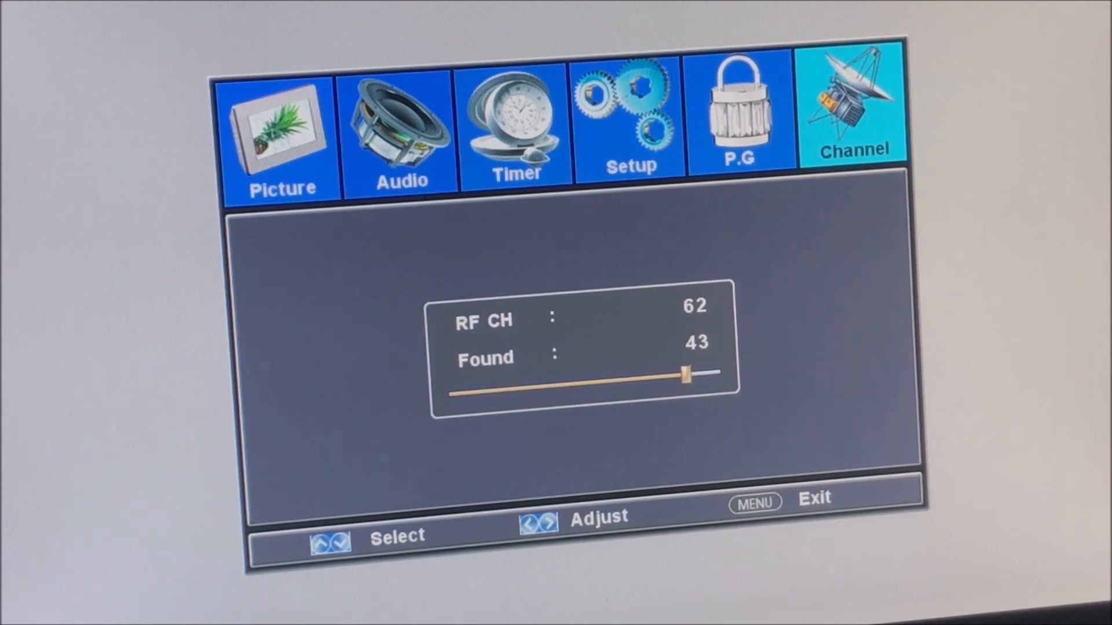
key("Right")
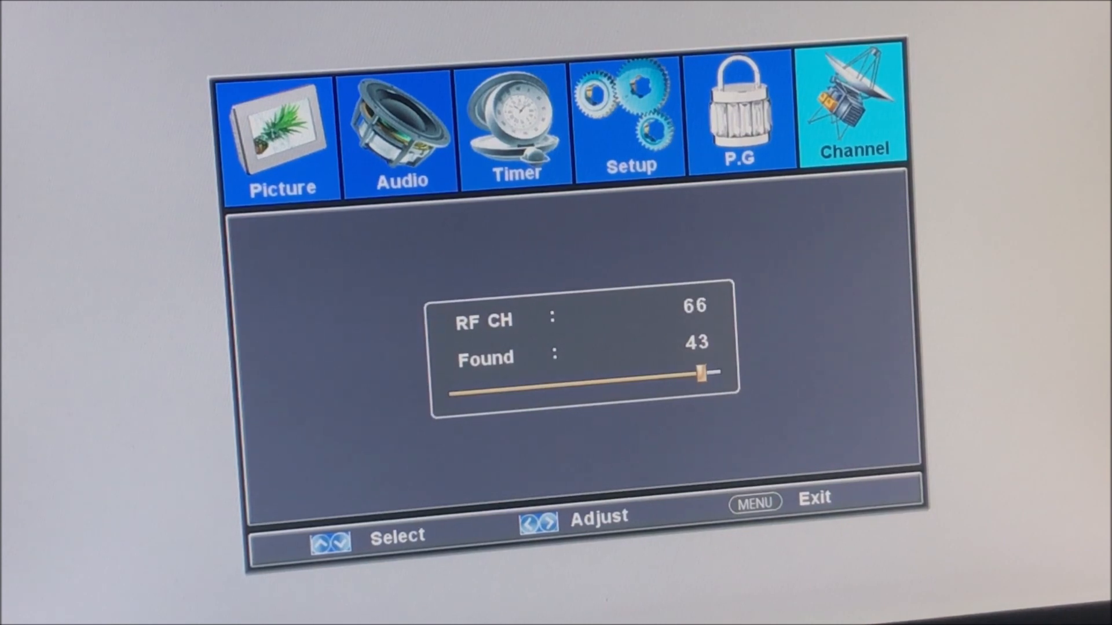
key("Right")
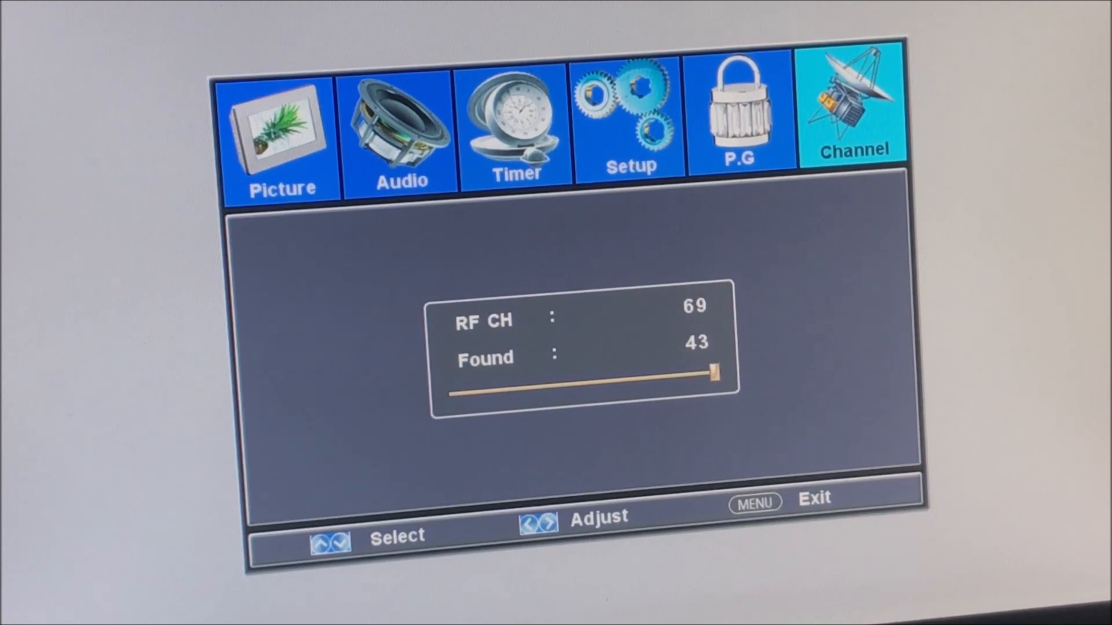